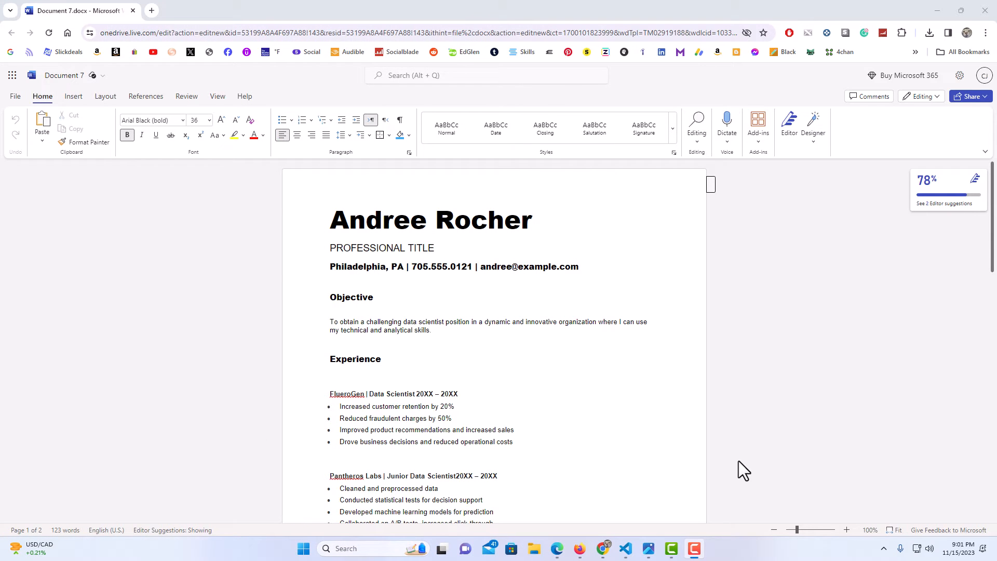
mouse_move(569, 374)
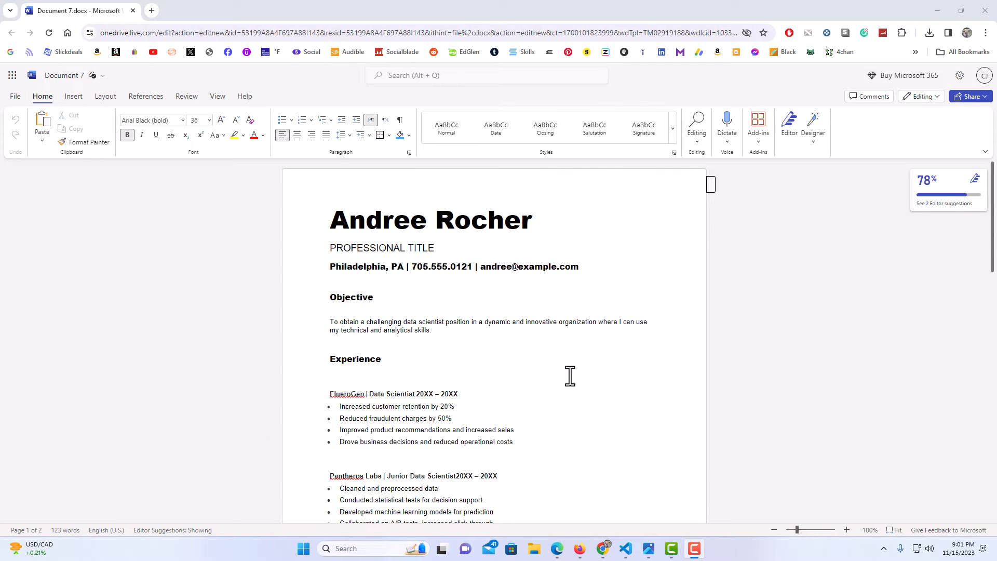
mouse_move(303, 273)
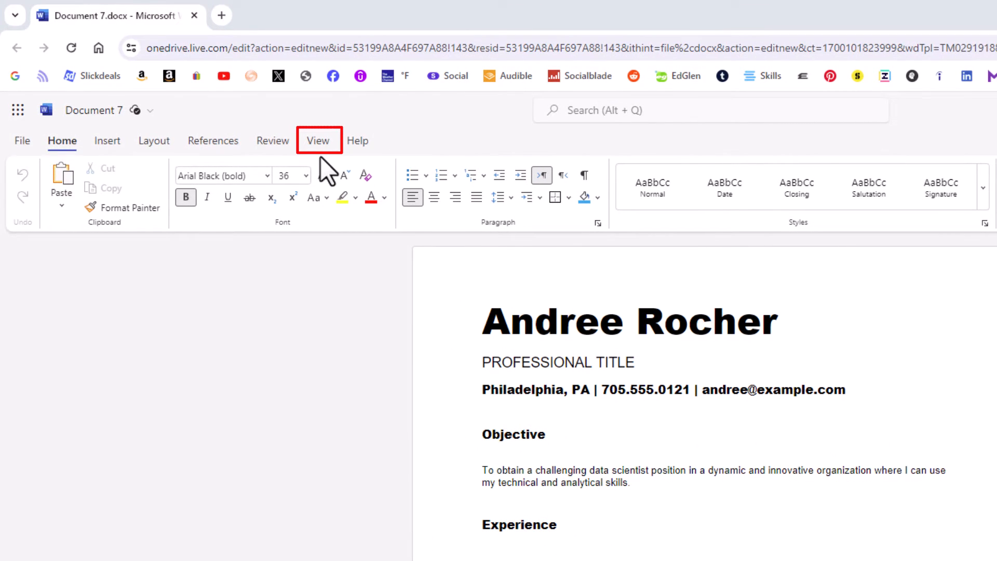
Switch the ribbon to the View tab to show the résumé's display options.
left_click(317, 141)
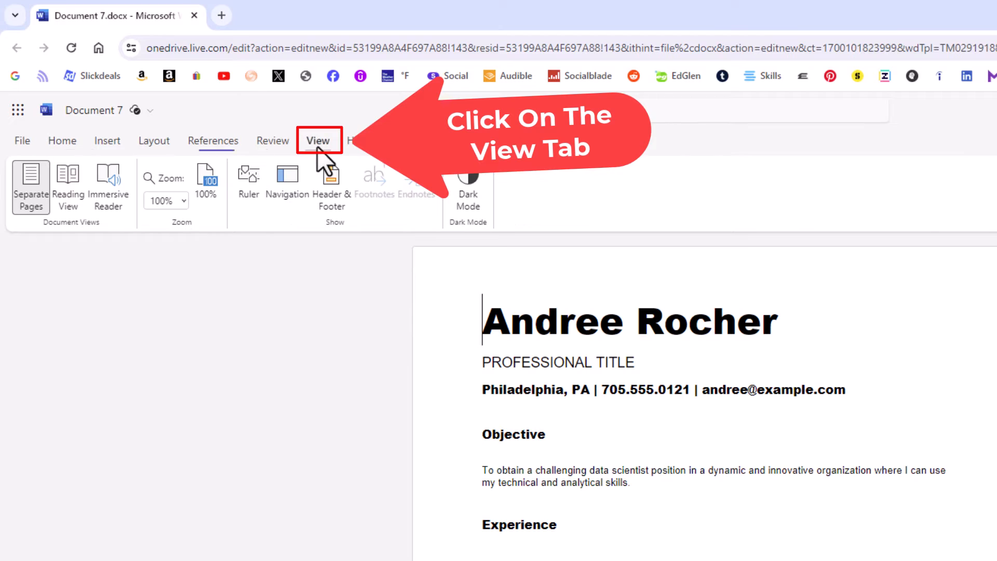
left_click(318, 141)
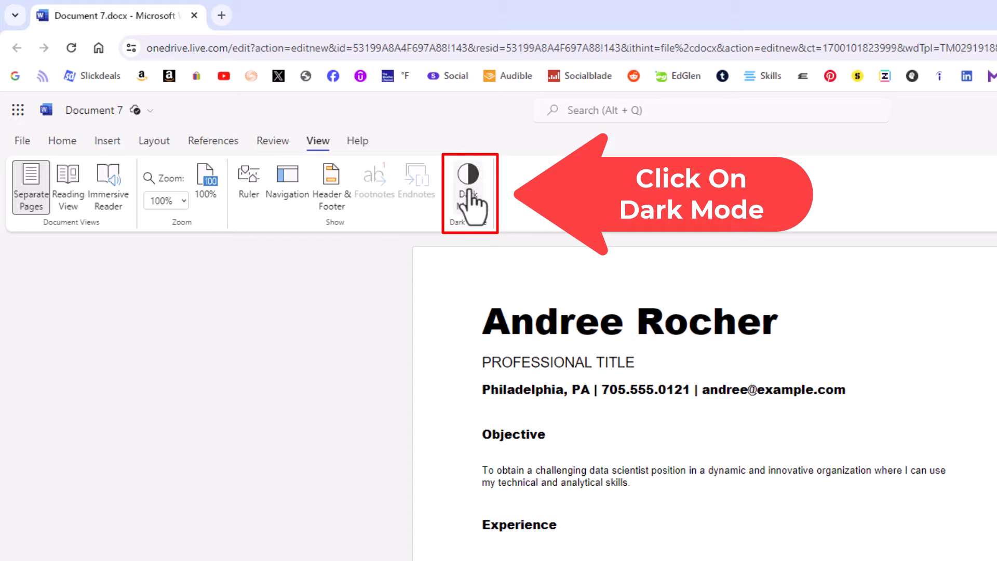
Enable Dark Mode so the editor and résumé page show light text on dark.
left_click(464, 184)
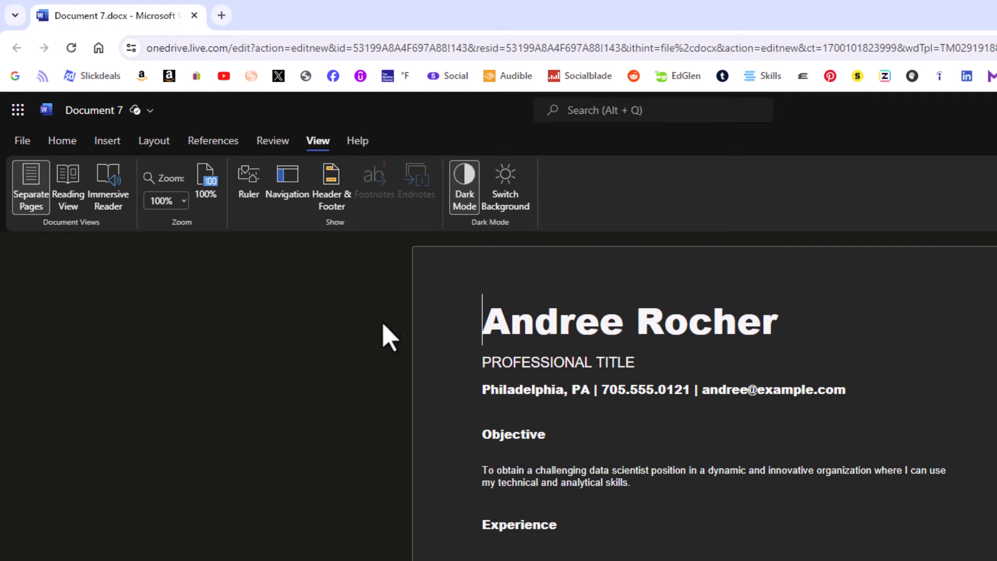
mouse_move(493, 261)
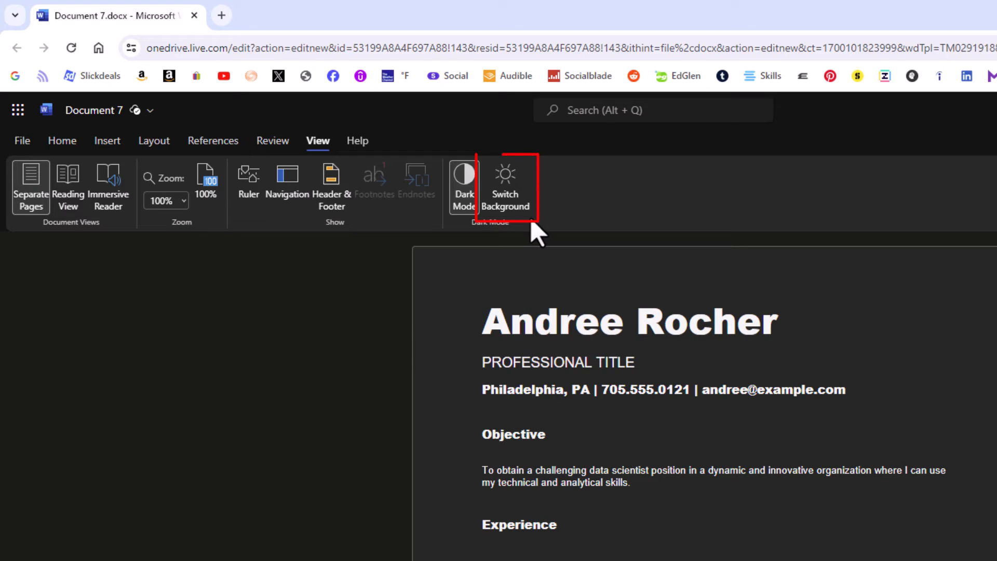
mouse_move(531, 232)
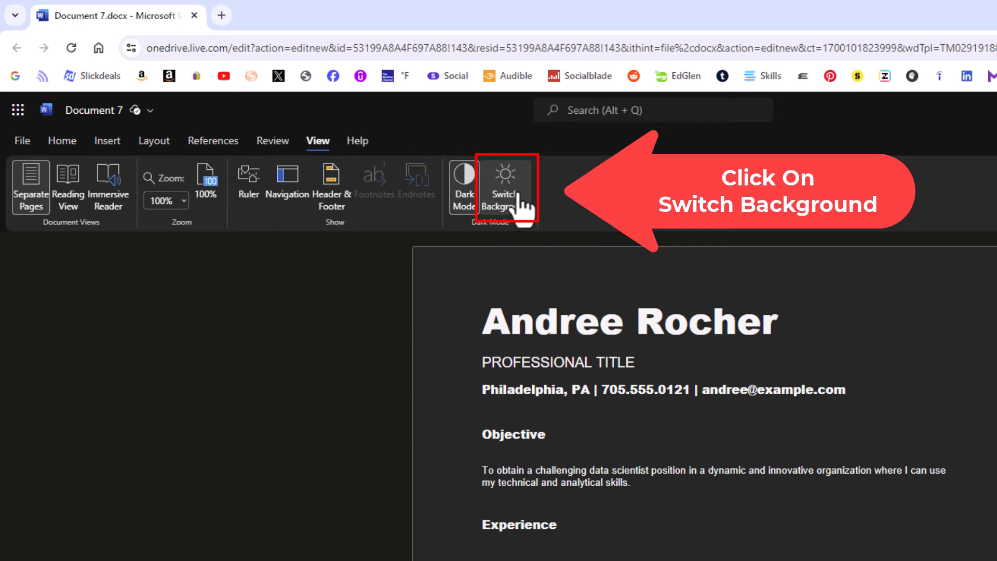
left_click(505, 187)
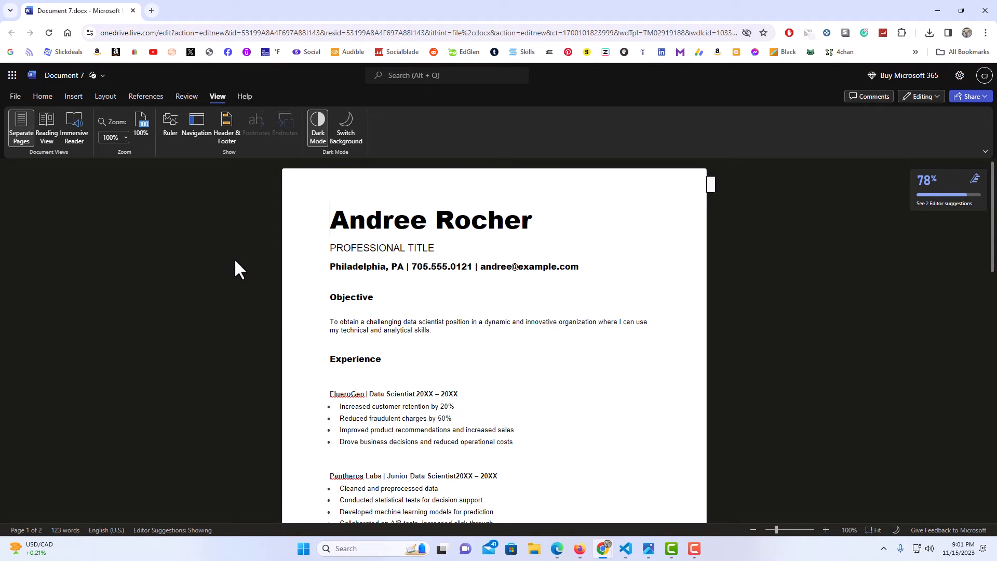
mouse_move(346, 127)
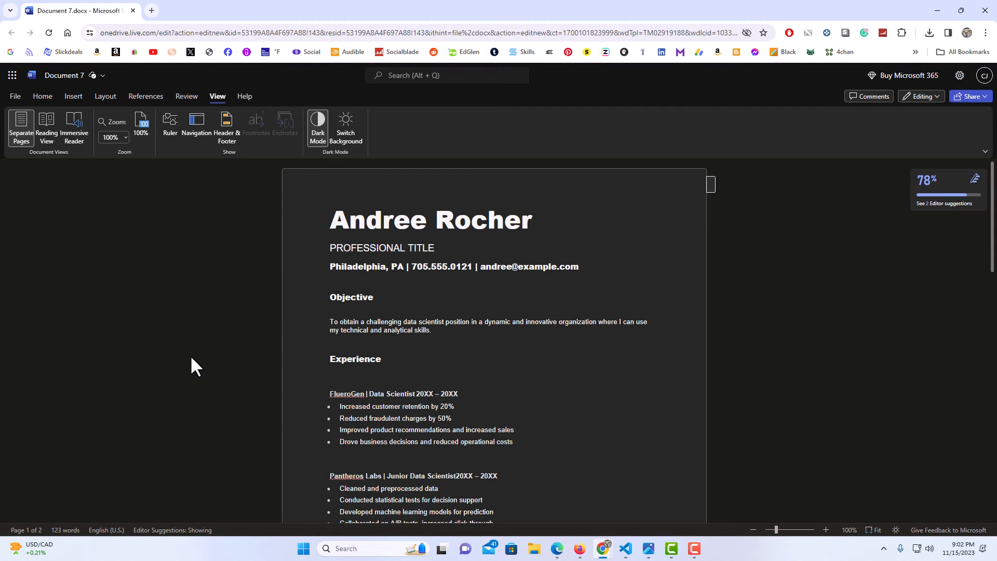
left_click(331, 219)
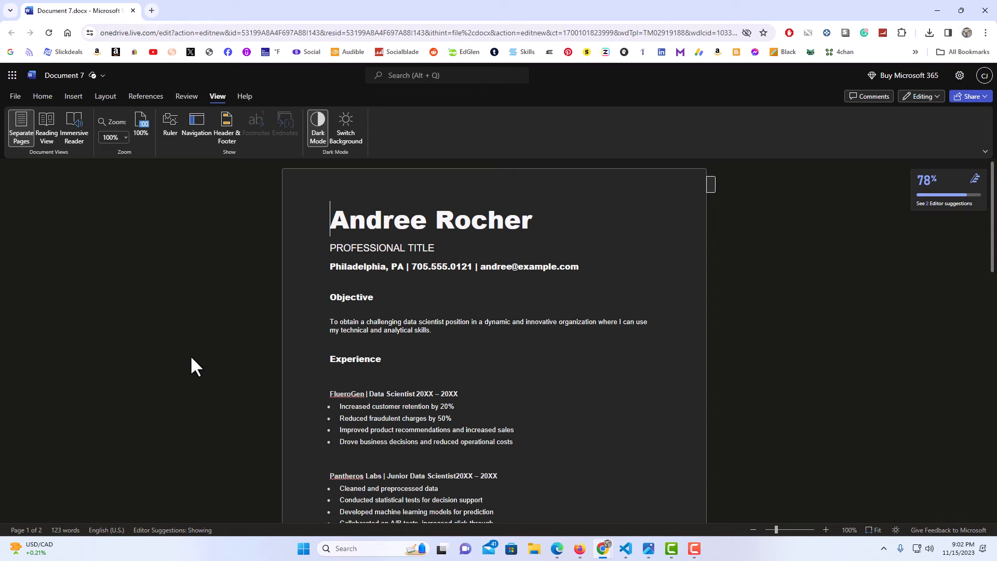